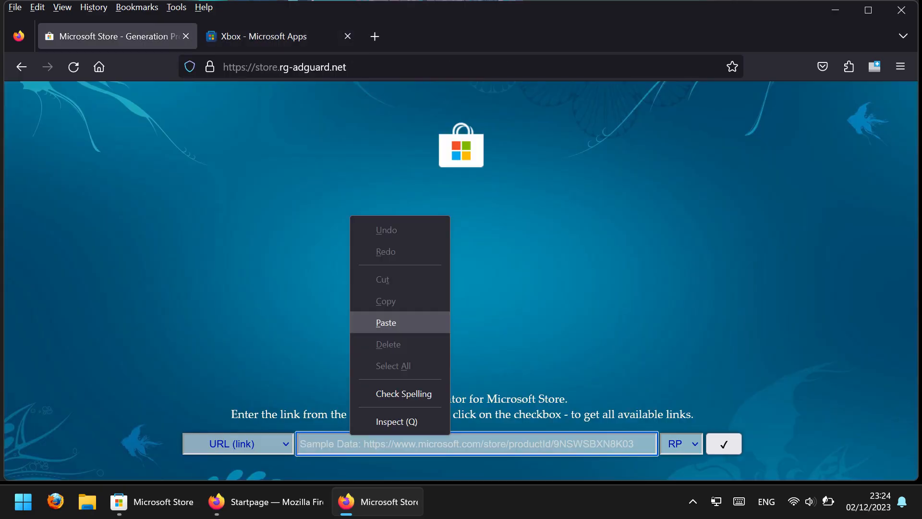
Paste the Xbox app Store link, generate links, and download the Microsoft.GamingApp msixbundle
{"action": "left_click", "coordinate": [386, 322]}
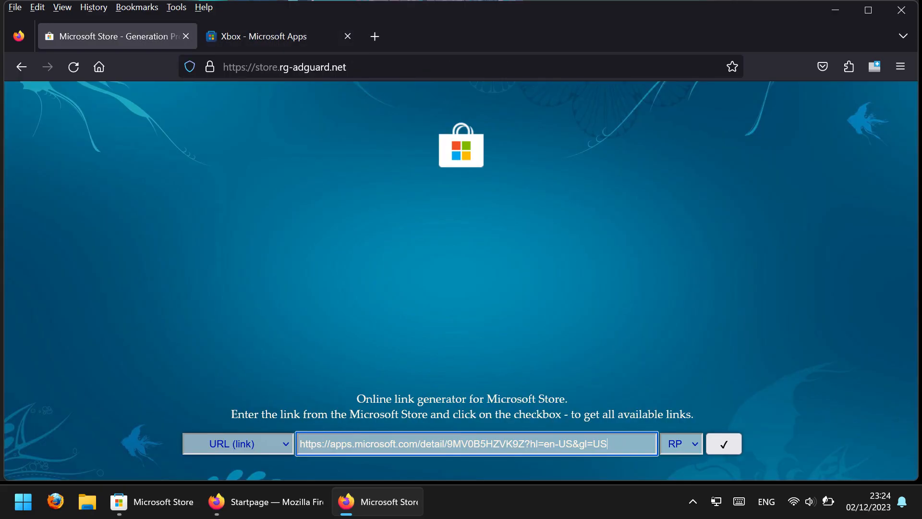
{"action": "left_click", "coordinate": [723, 443]}
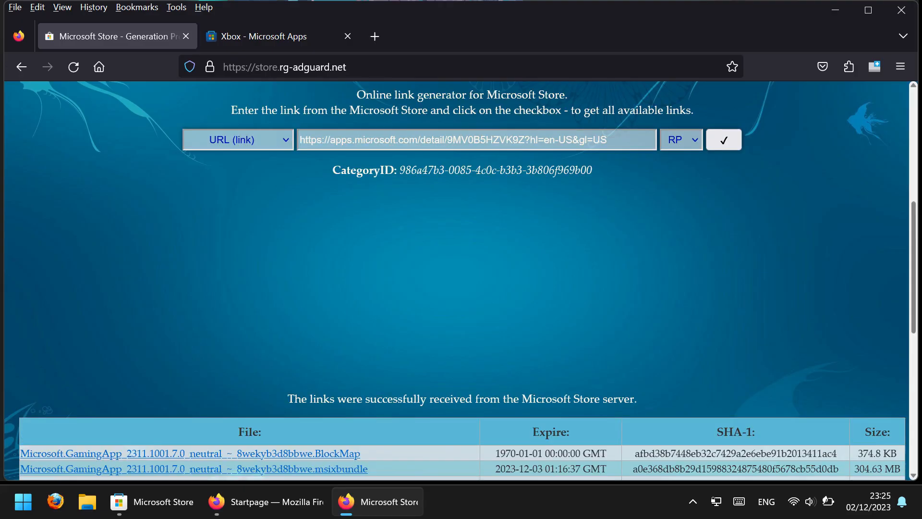
{"action": "left_click", "coordinate": [194, 468]}
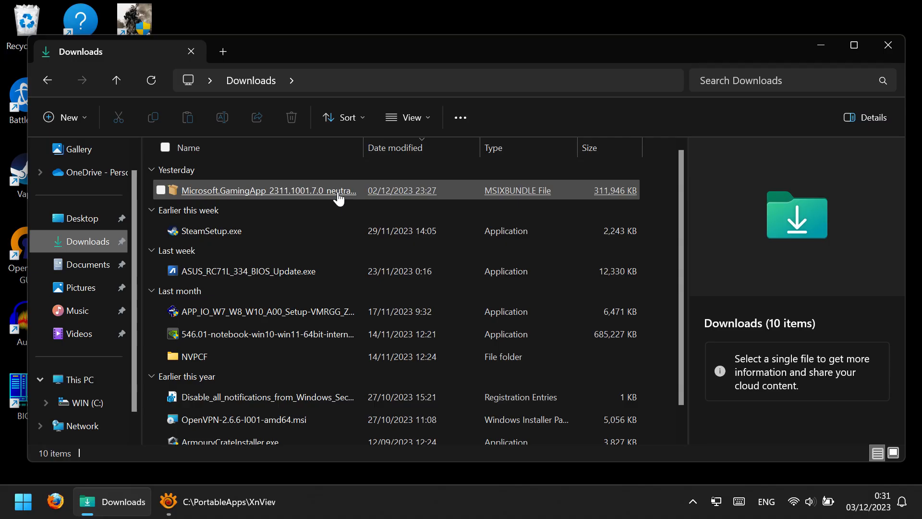
Launch the downloaded Microsoft.GamingApp .msixbundle from the Downloads folder
{"action": "double_click", "coordinate": [268, 190]}
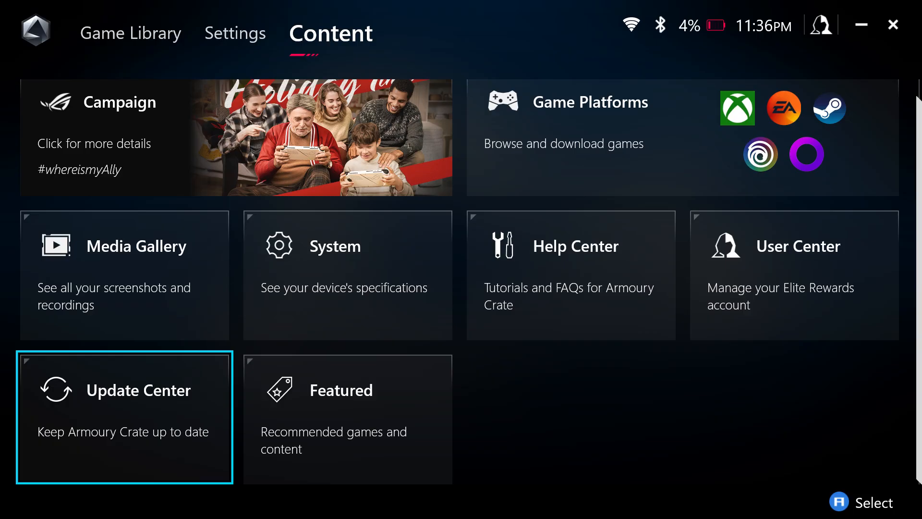
Show the Update Center, confirming version 1.4.5.0 and the device are up to date
{"action": "left_click", "coordinate": [123, 417]}
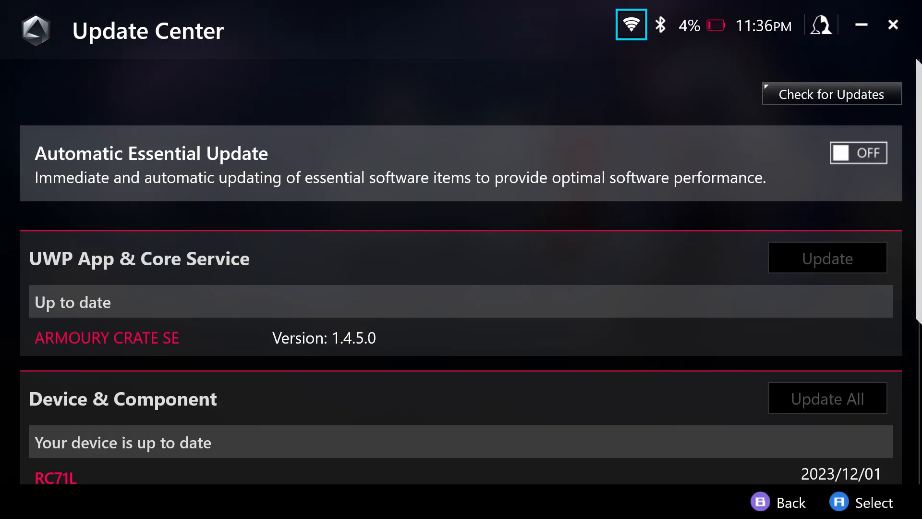